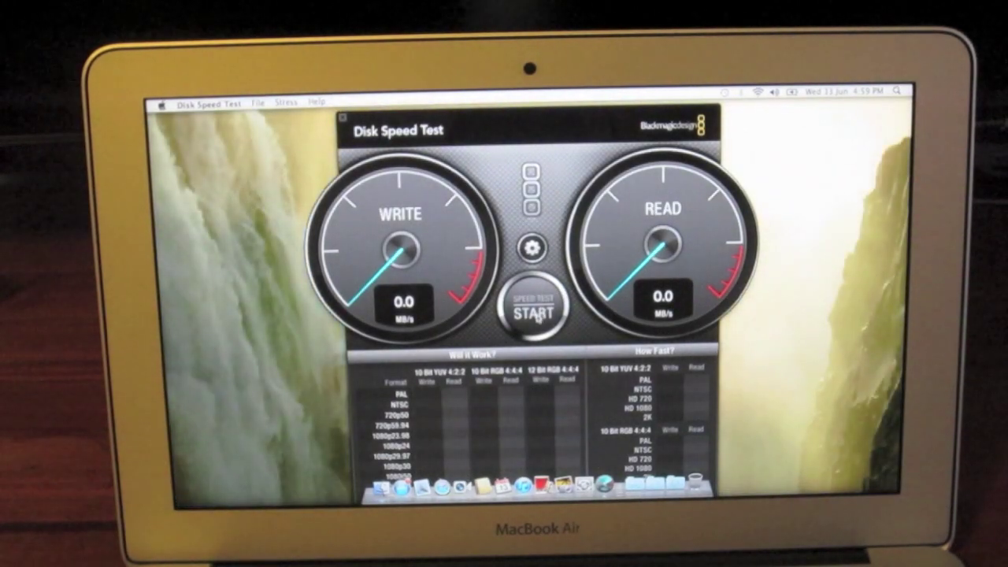
Start the disk speed test, the write gauge beginning to measure around 358.3 MB/s
left_click(534, 313)
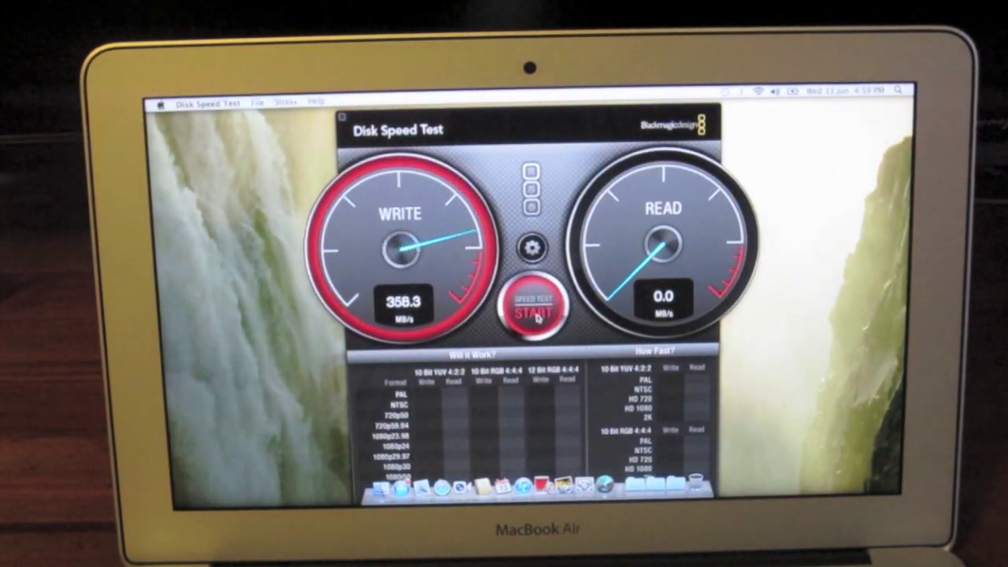